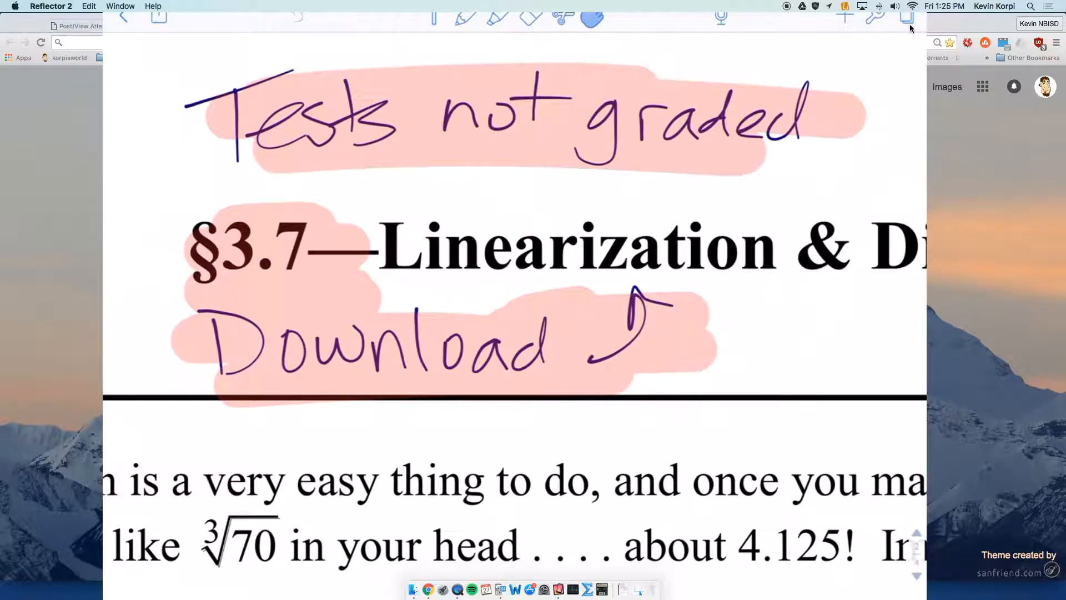
pyautogui.moveTo(1043, 199)
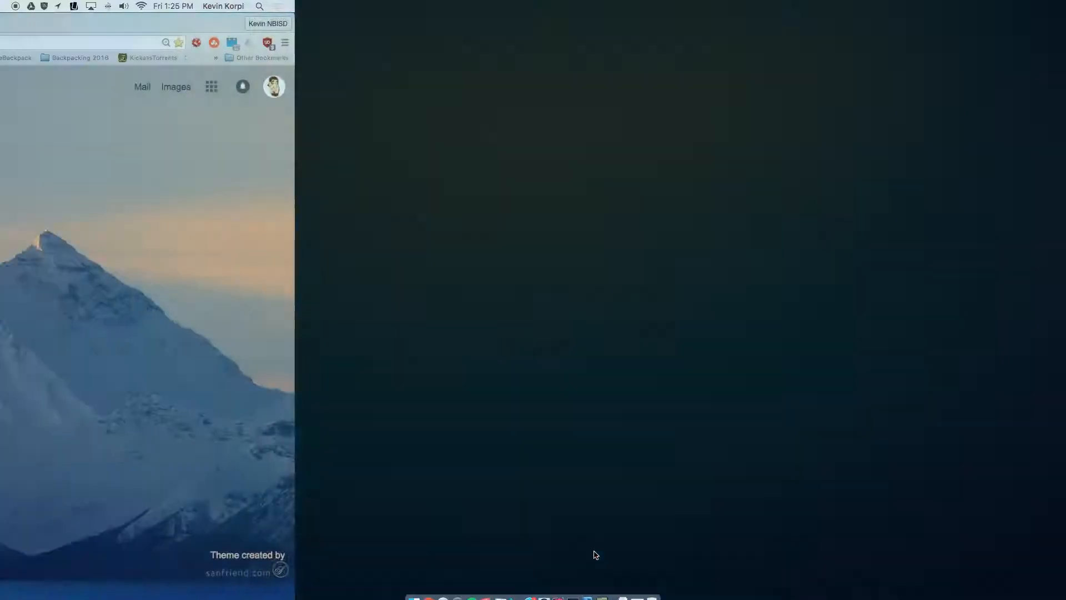
# - Quit Reflector 2 from the Dock and relaunch it so the iPad reconnects over AirPlay
pyautogui.rightClick(557, 588)
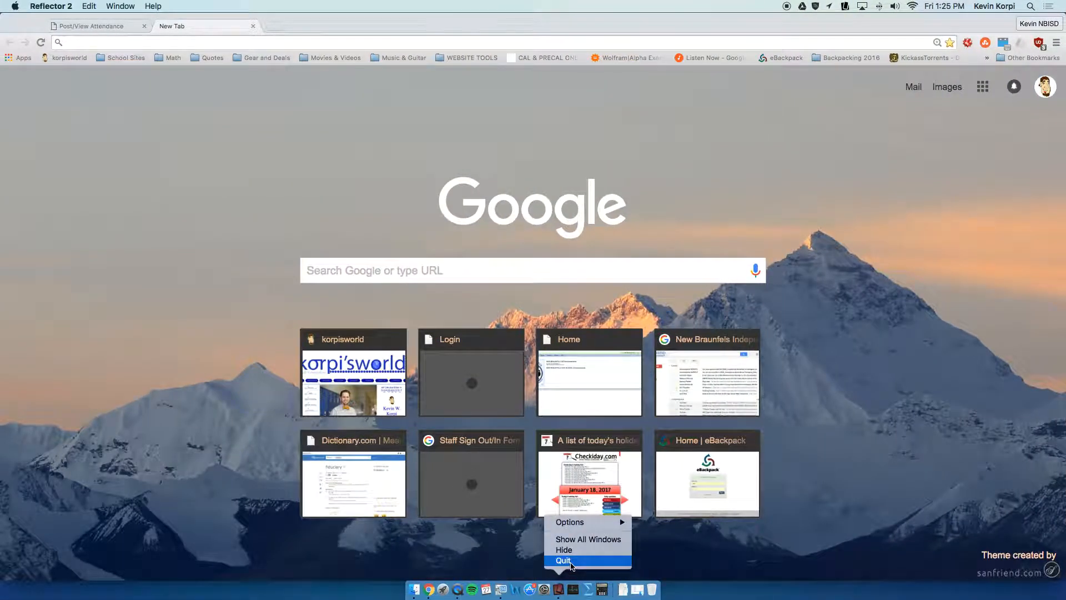
pyautogui.click(564, 559)
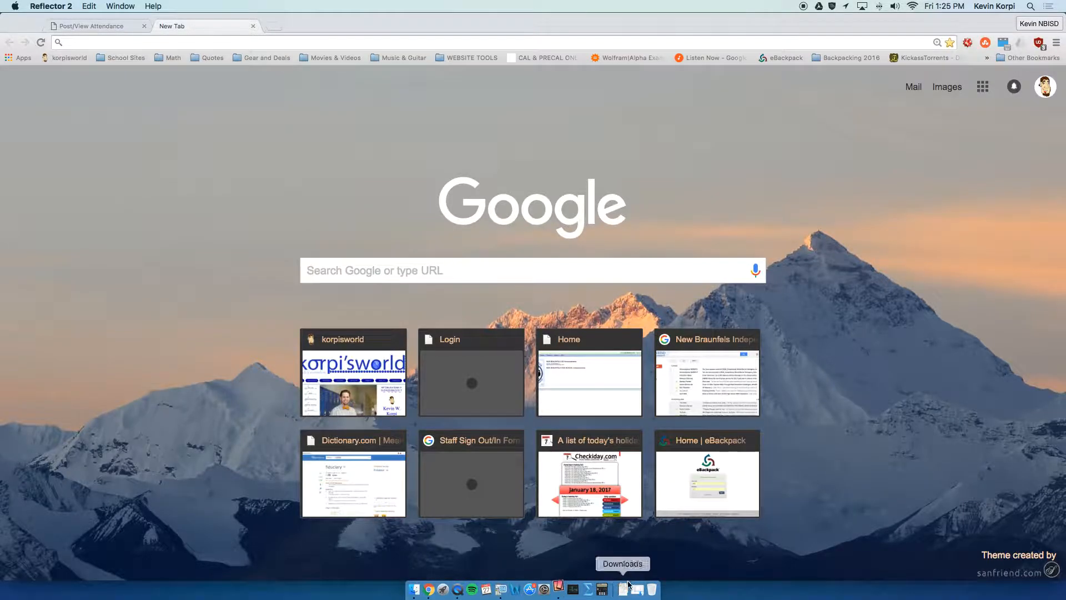
pyautogui.click(786, 7)
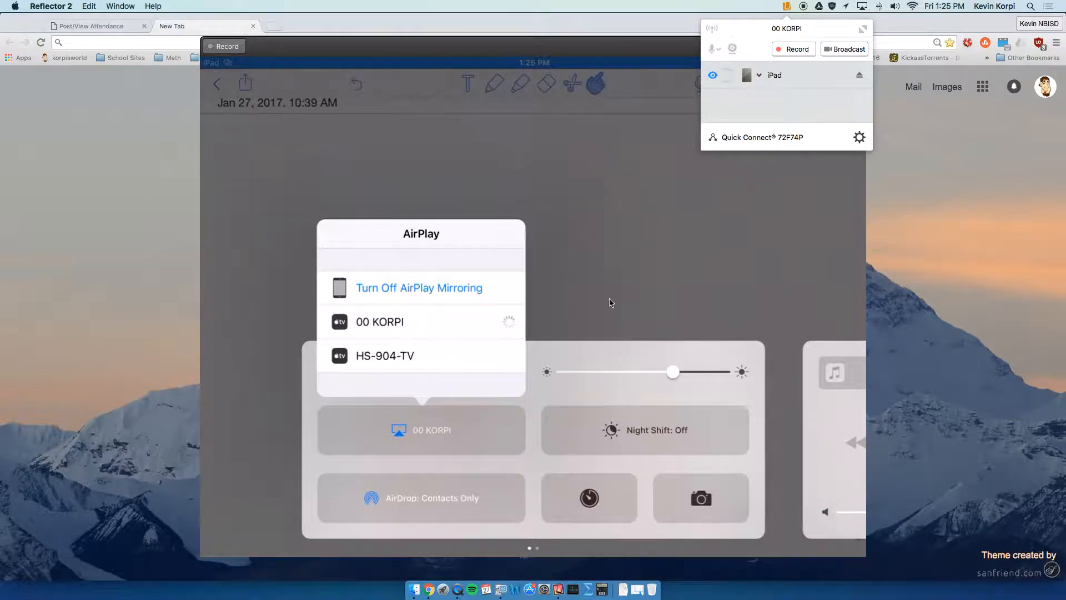
pyautogui.moveTo(598, 234)
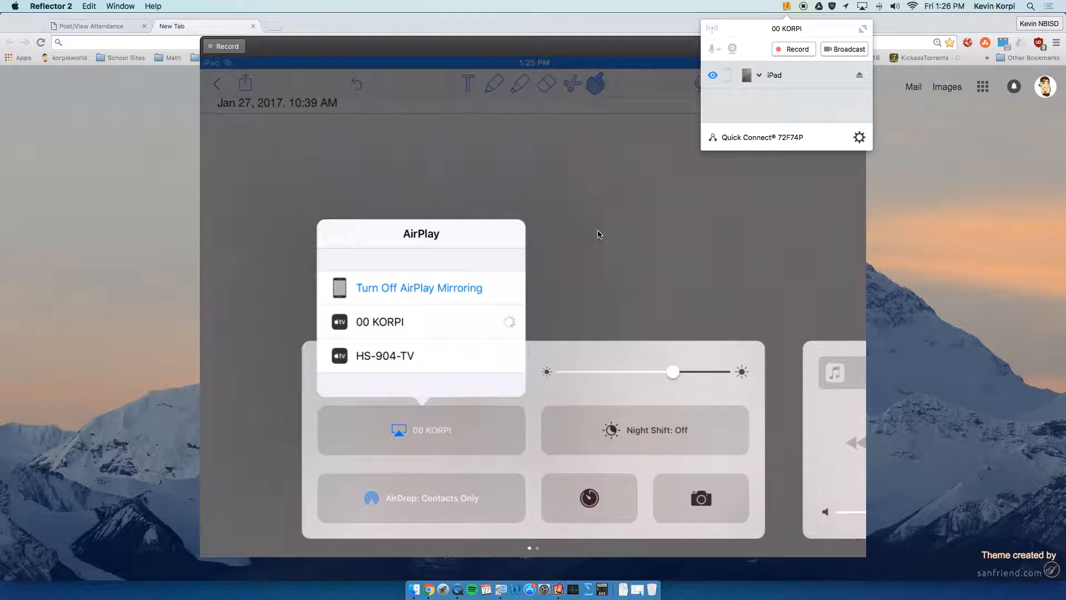
pyautogui.moveTo(543, 589)
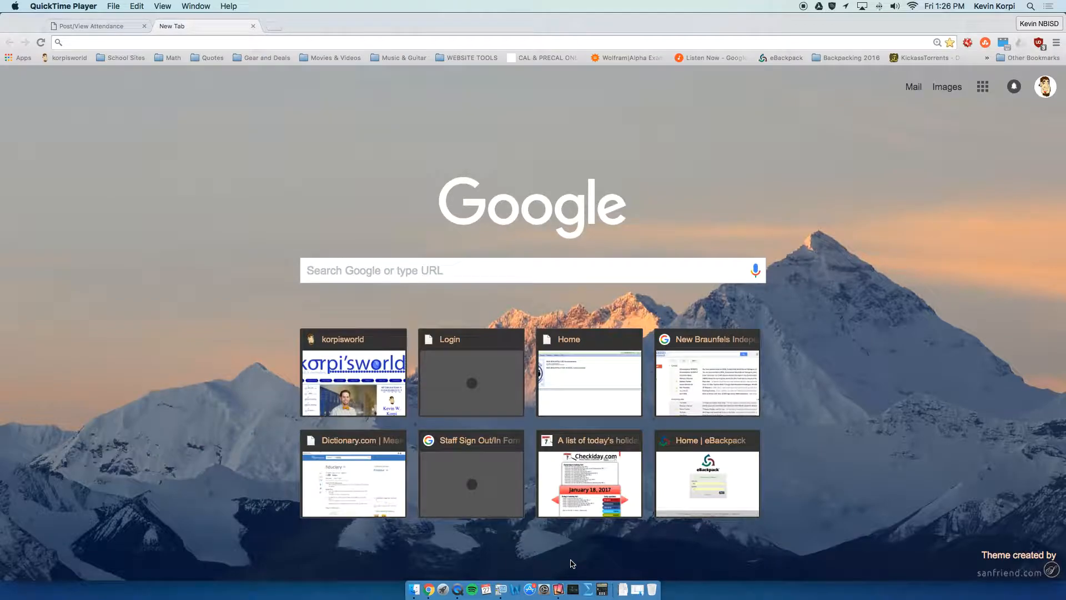
pyautogui.moveTo(559, 589)
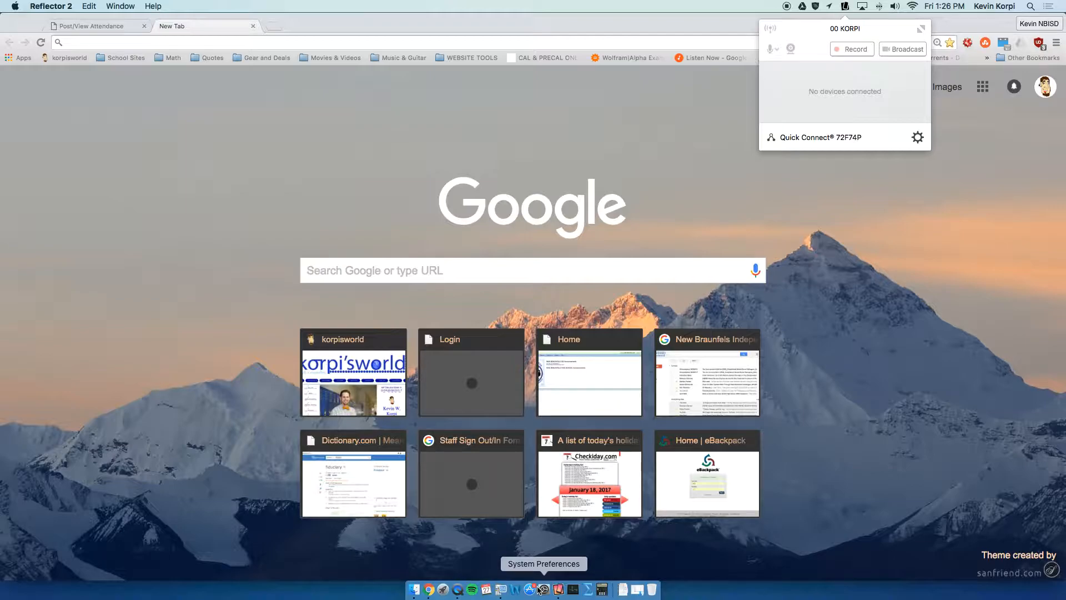
pyautogui.moveTo(560, 589)
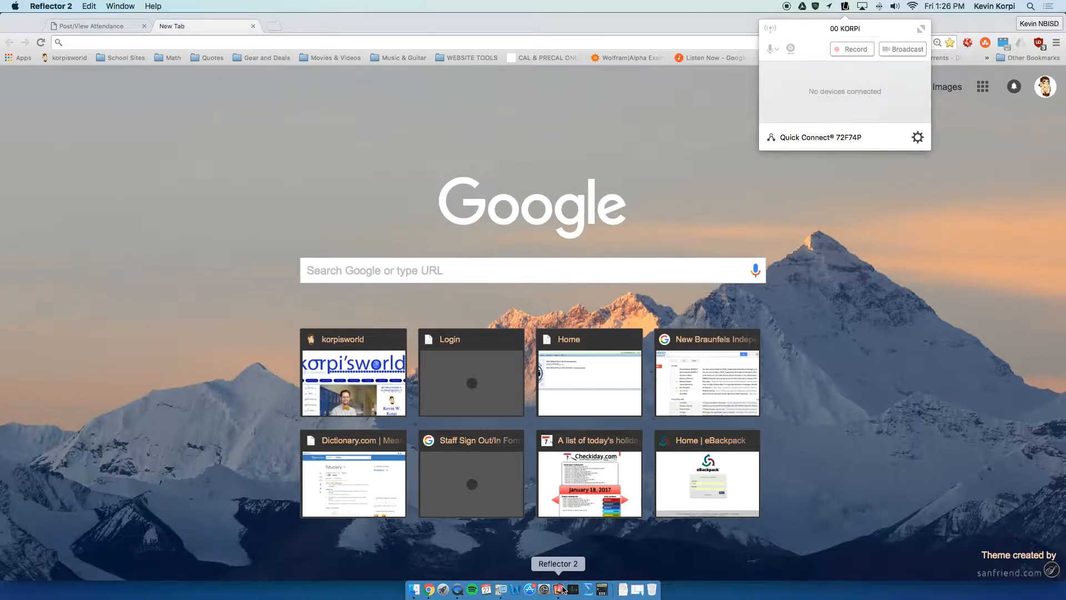
pyautogui.moveTo(558, 588)
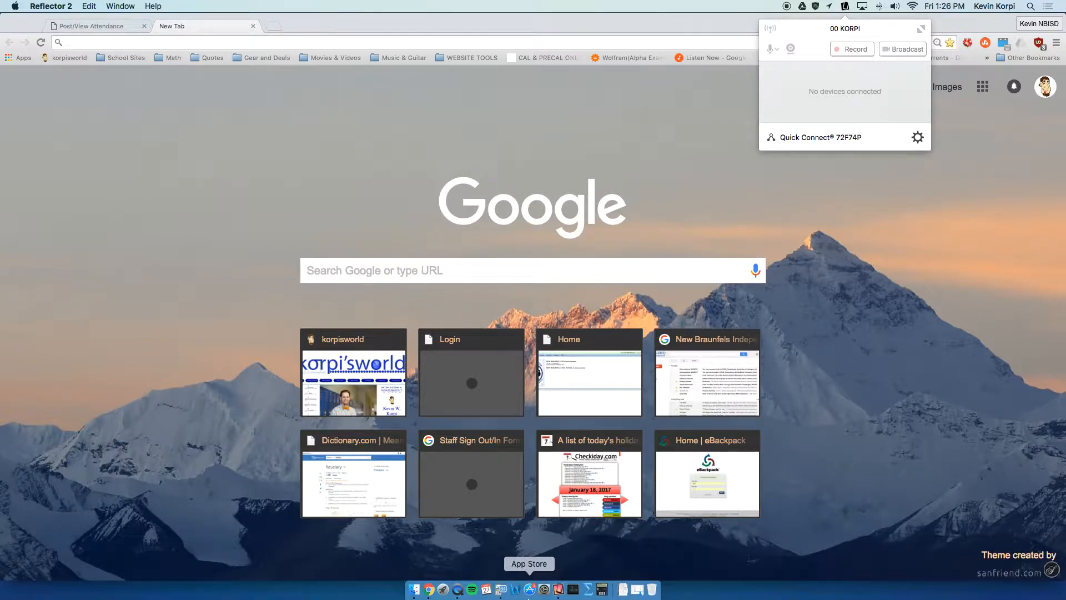
pyautogui.rightClick(558, 588)
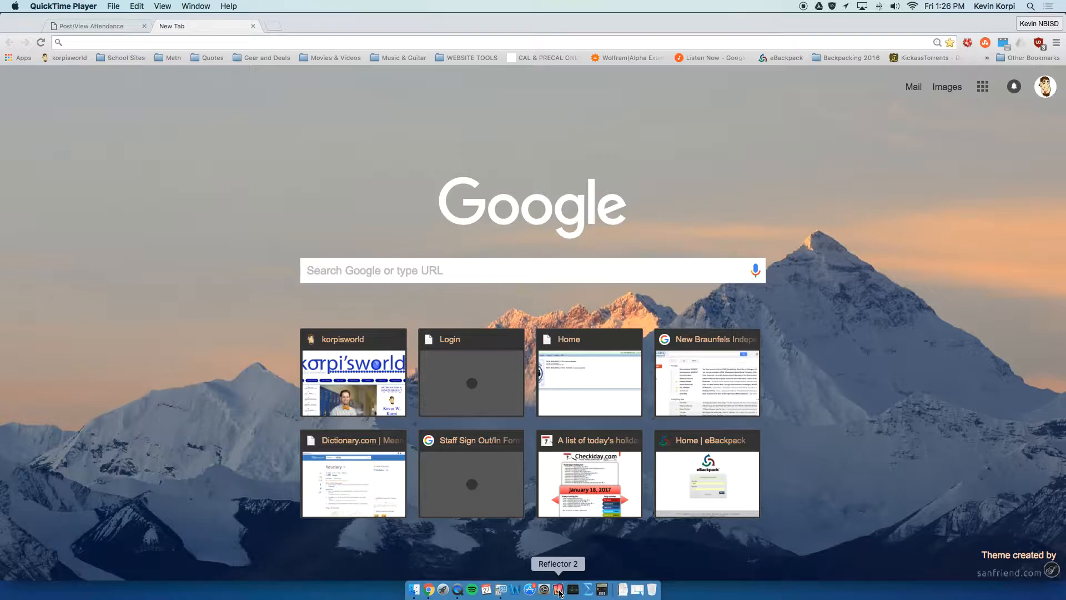
pyautogui.click(846, 6)
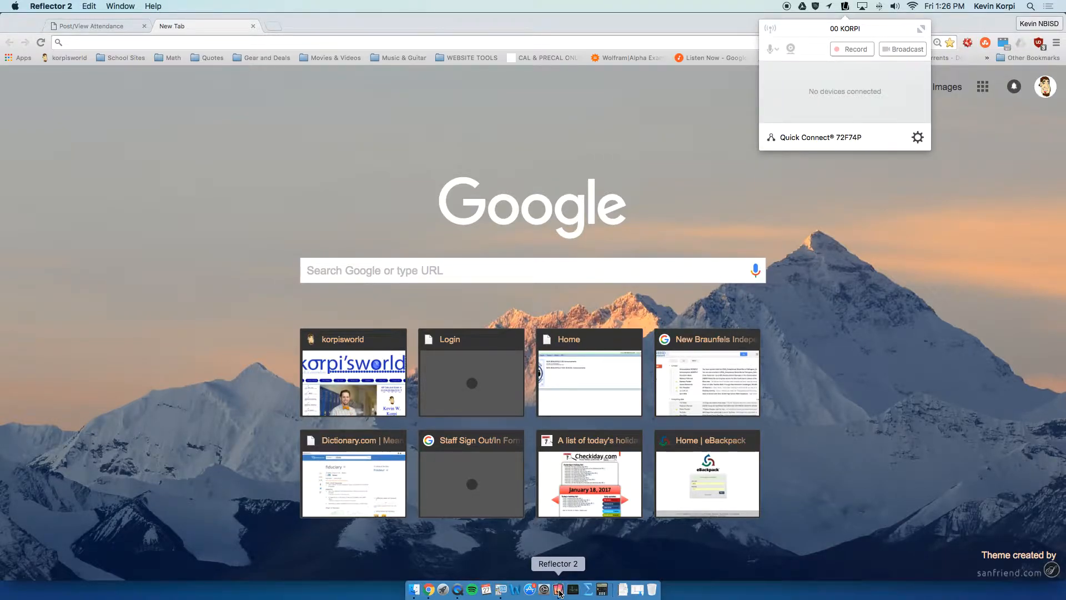
pyautogui.rightClick(558, 589)
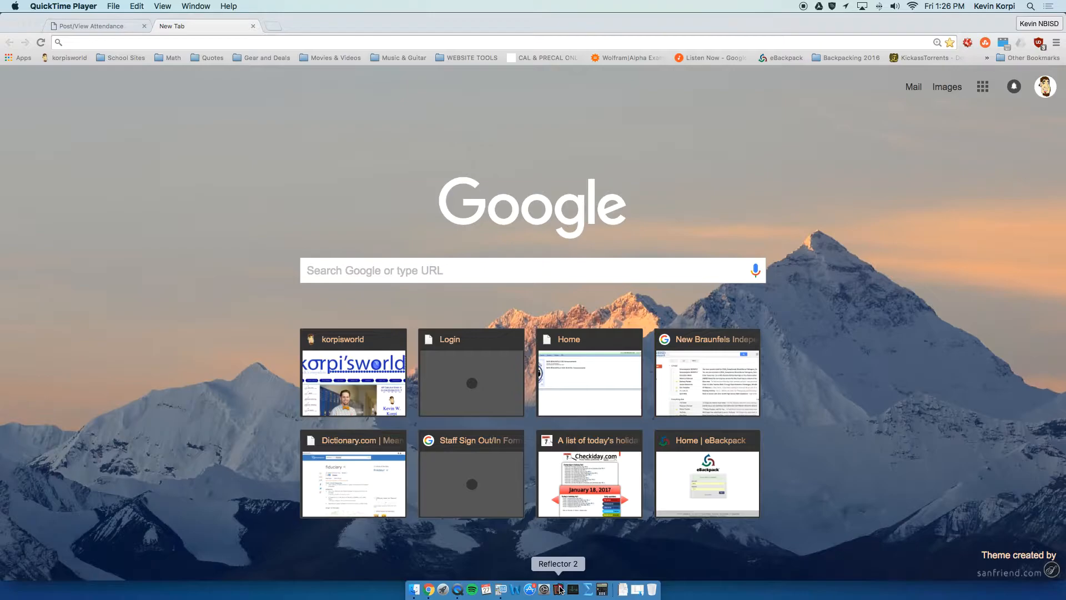
pyautogui.click(817, 7)
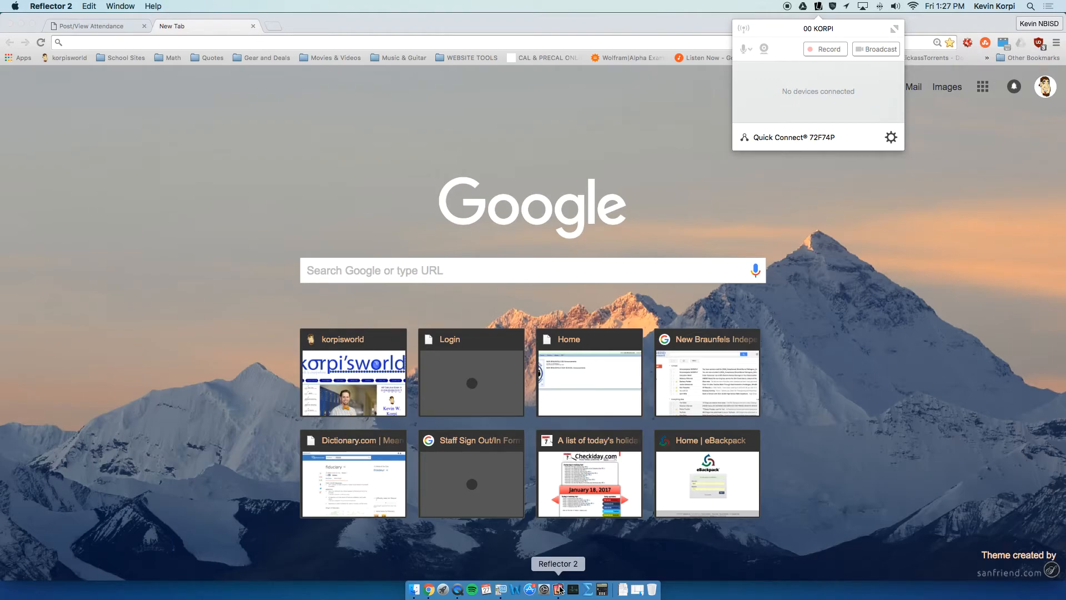
pyautogui.moveTo(801, 14)
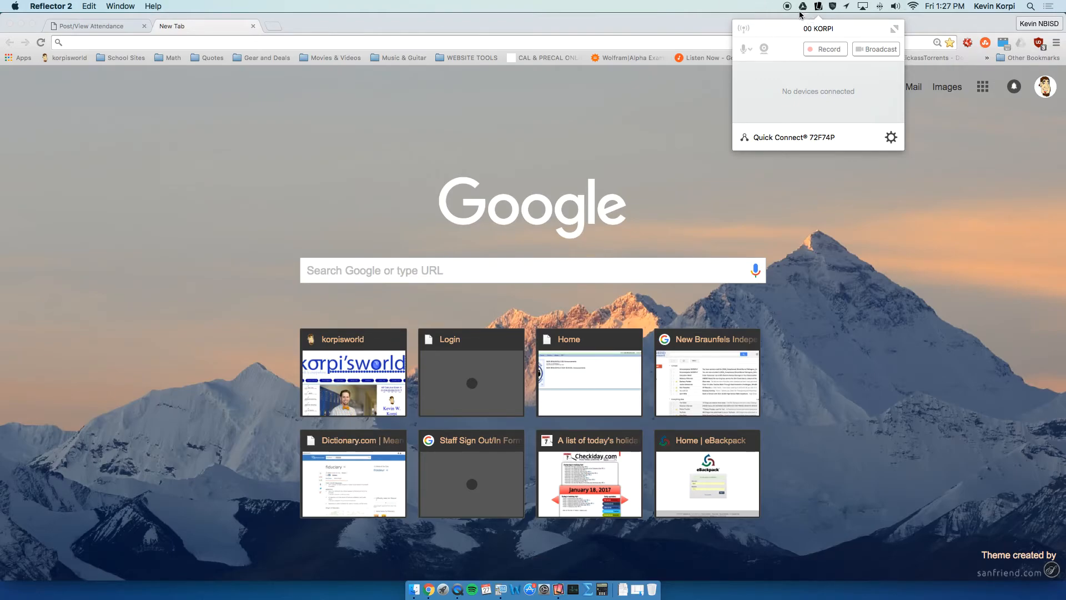